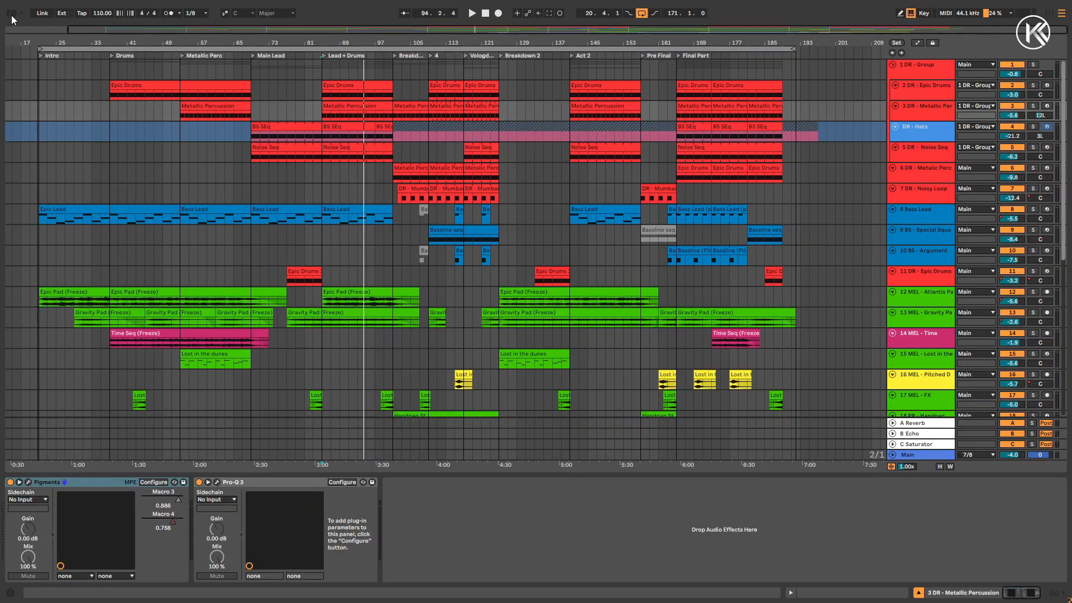
Step: Insert a new audio track from the track header menu to host Device Matrix 2
right_click(911, 65)
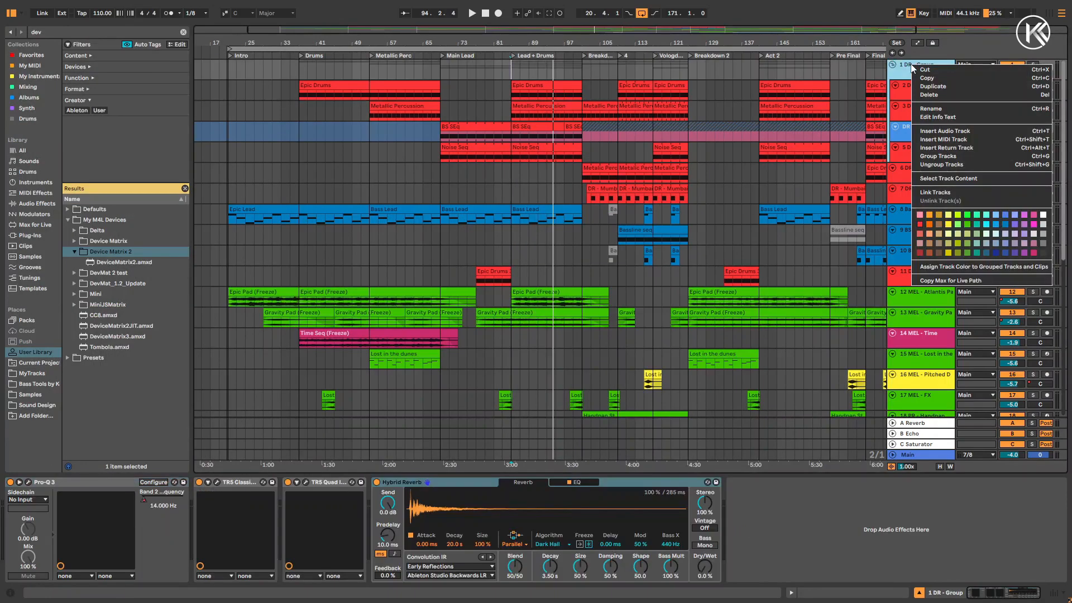
mouse_move(956, 132)
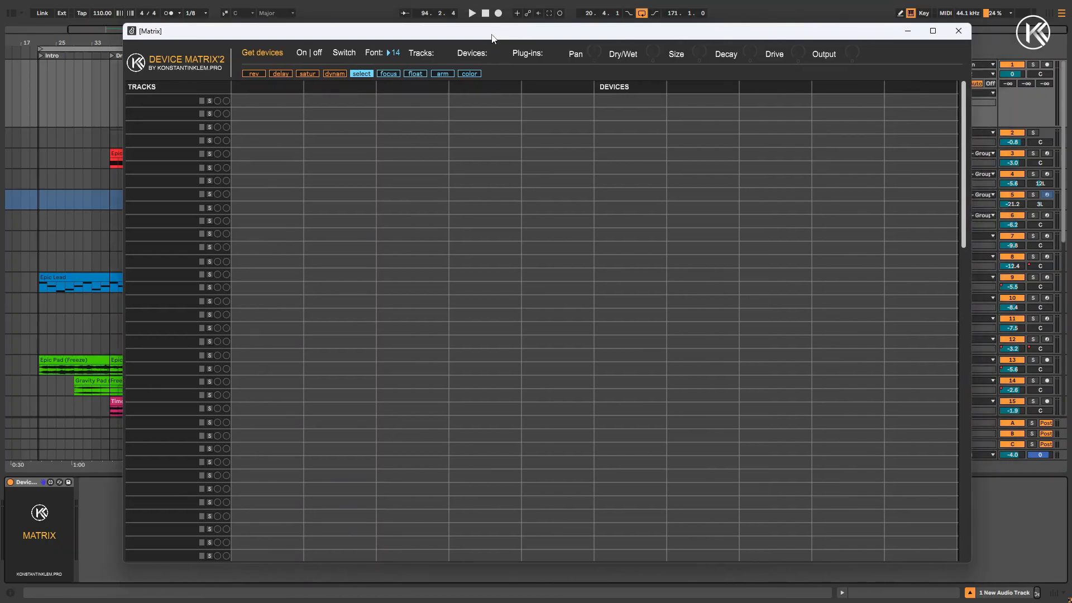
mouse_move(559, 206)
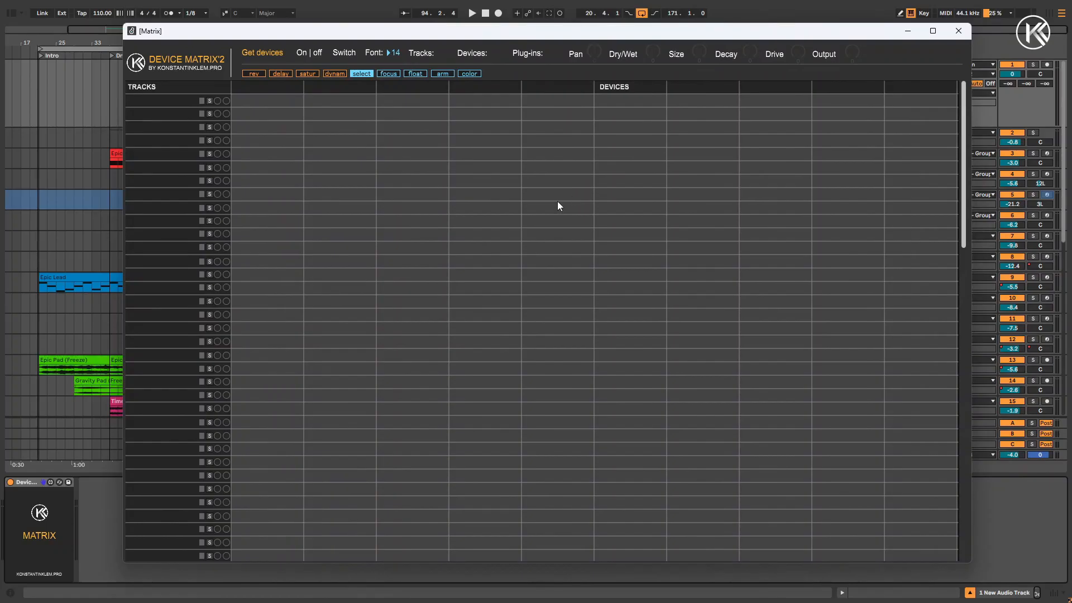
mouse_move(462, 163)
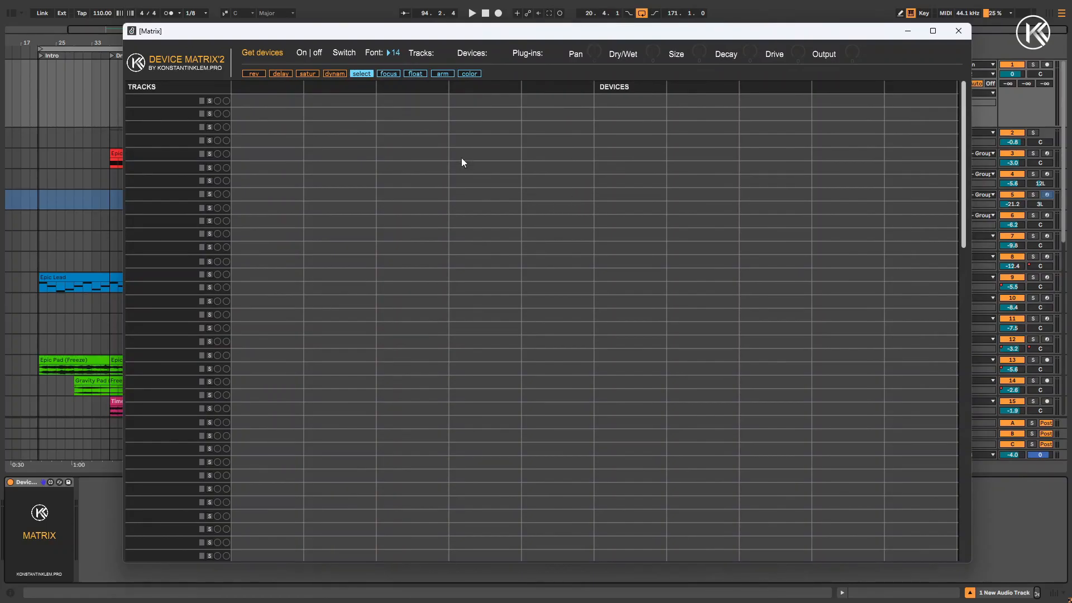
mouse_move(266, 54)
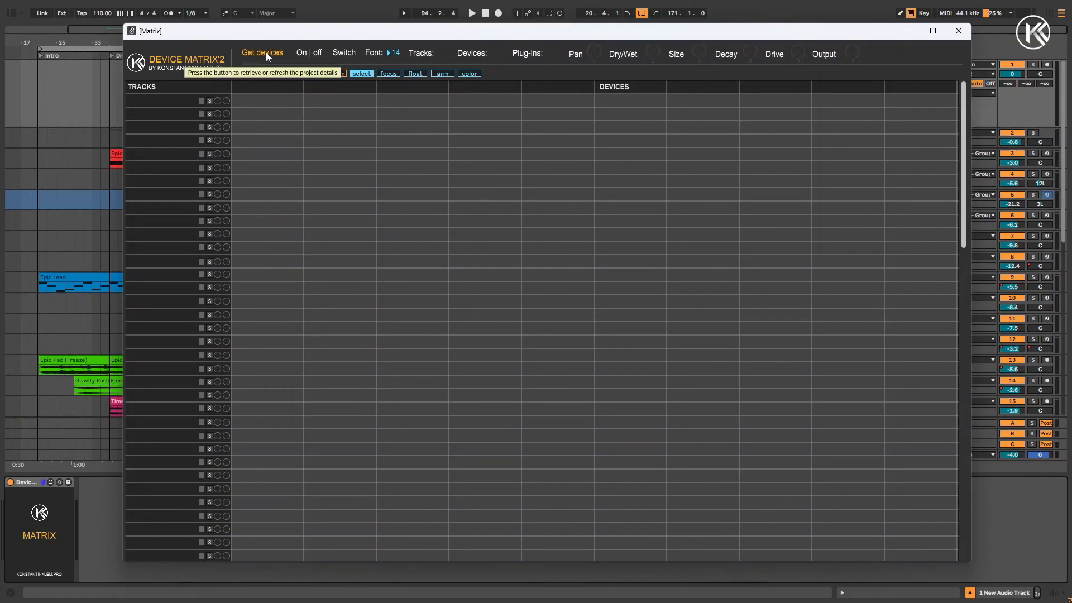
Step: Load the project's 36 tracks and 80 devices into the matrix with Get devices
left_click(262, 52)
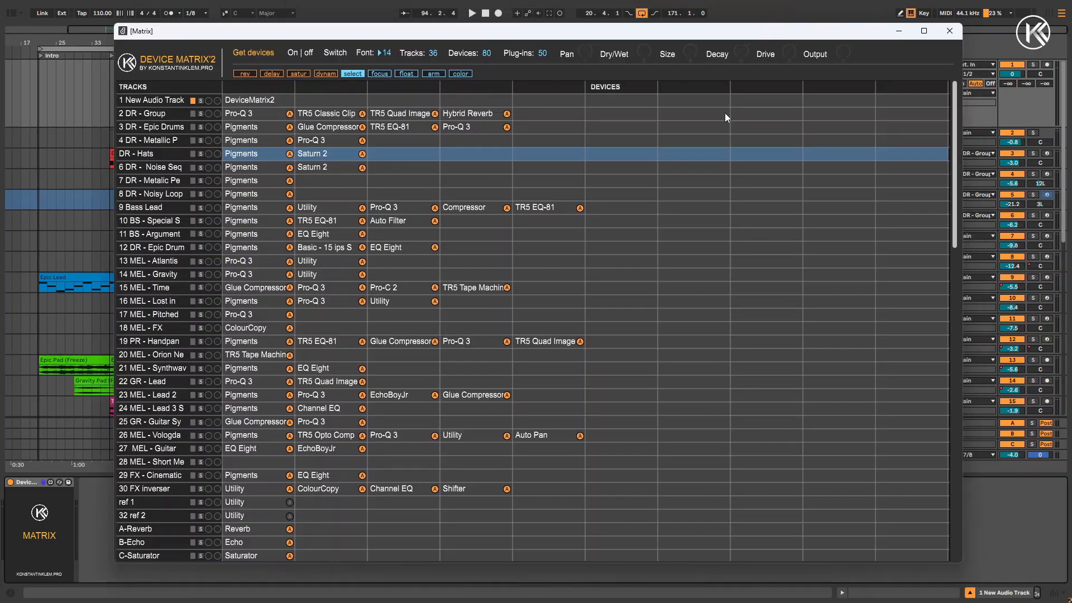
Step: Turn on the color option so track names show their project track colours
scroll("down", 3)
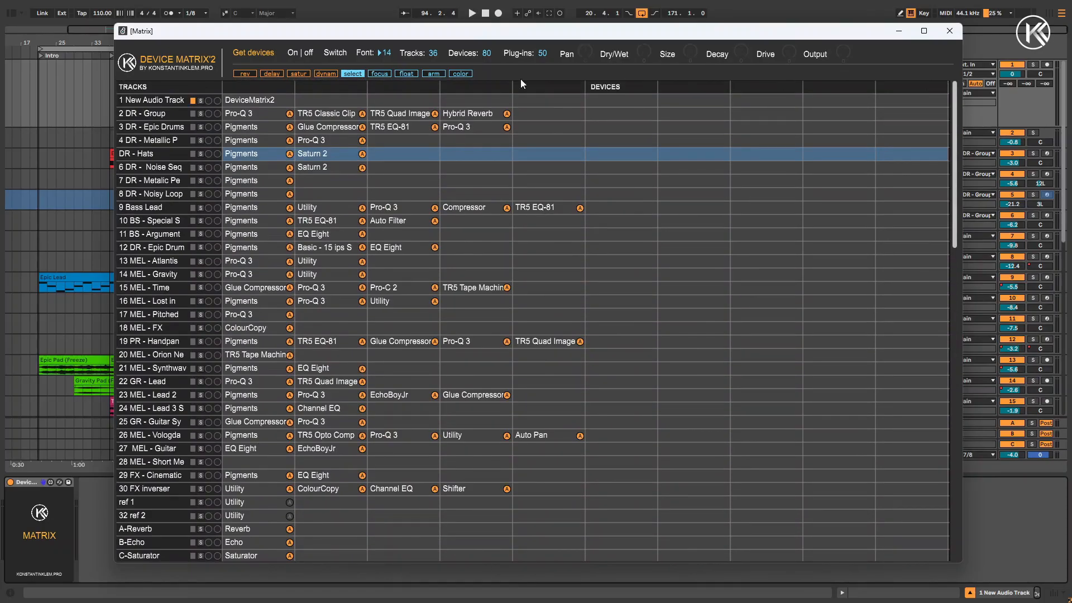
mouse_move(434, 74)
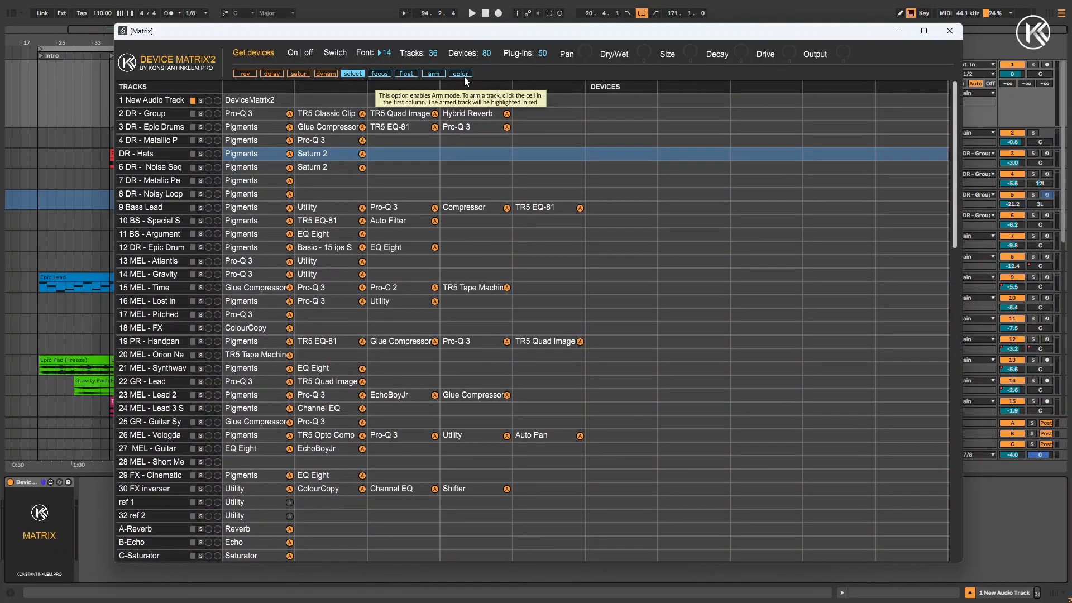
left_click(460, 74)
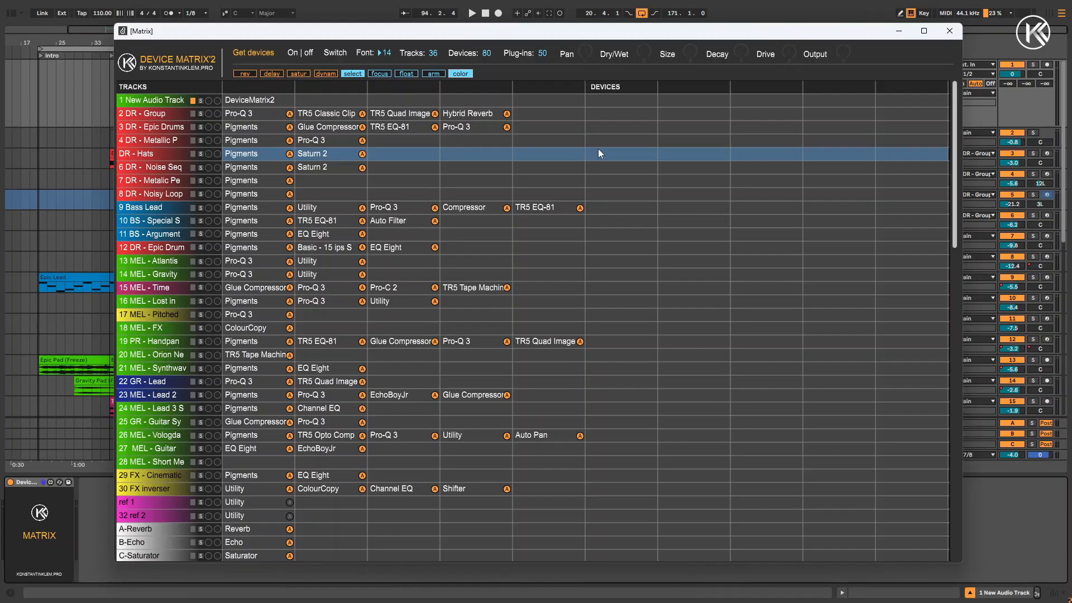
mouse_move(545, 55)
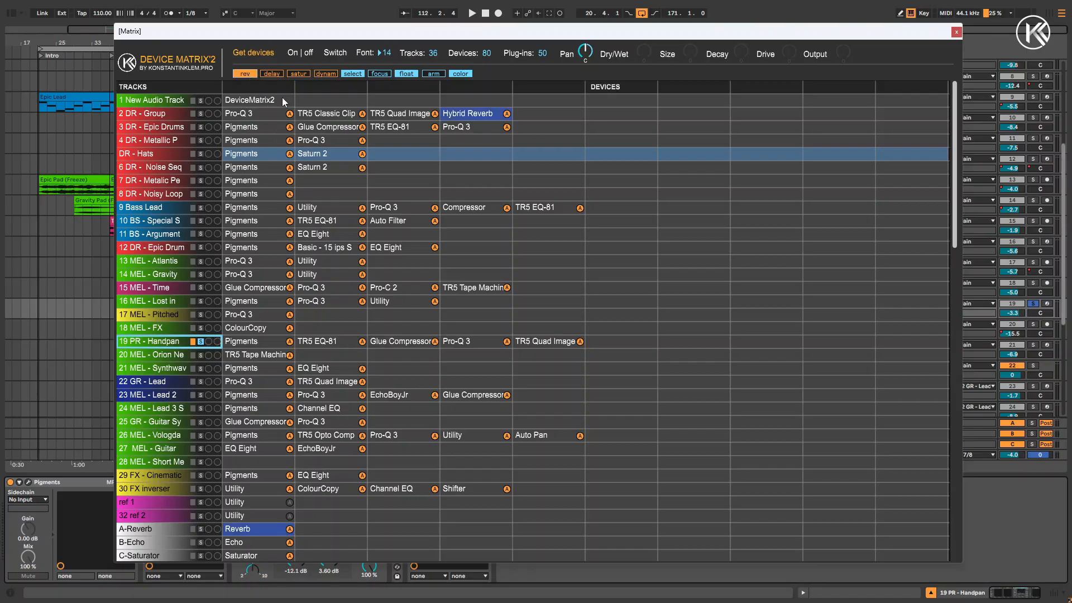
Step: Enable the rev and delay filters to highlight reverb and delay devices
left_click(271, 73)
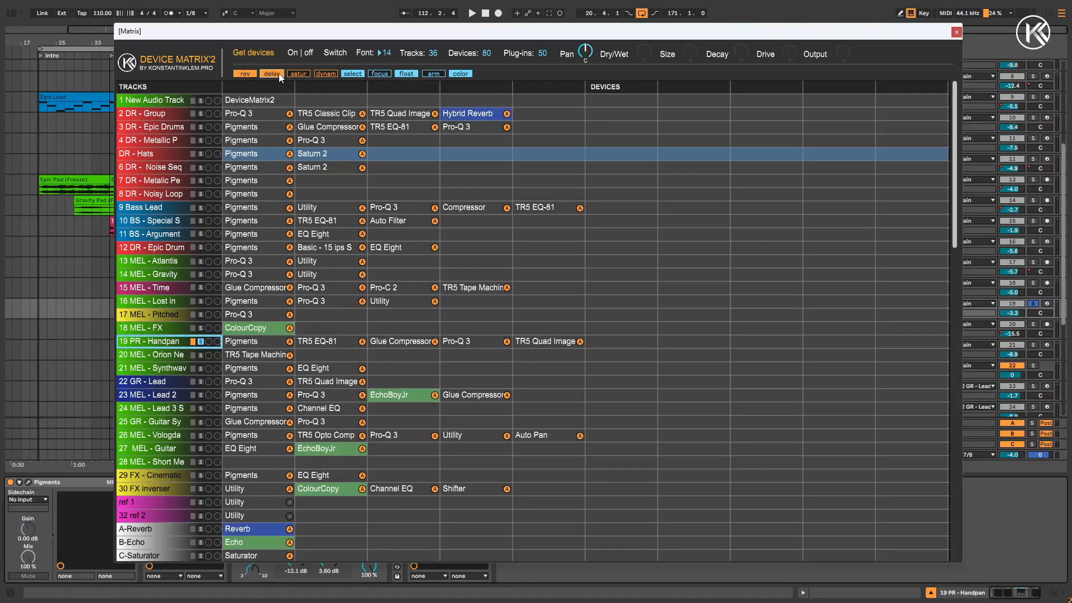
left_click(298, 74)
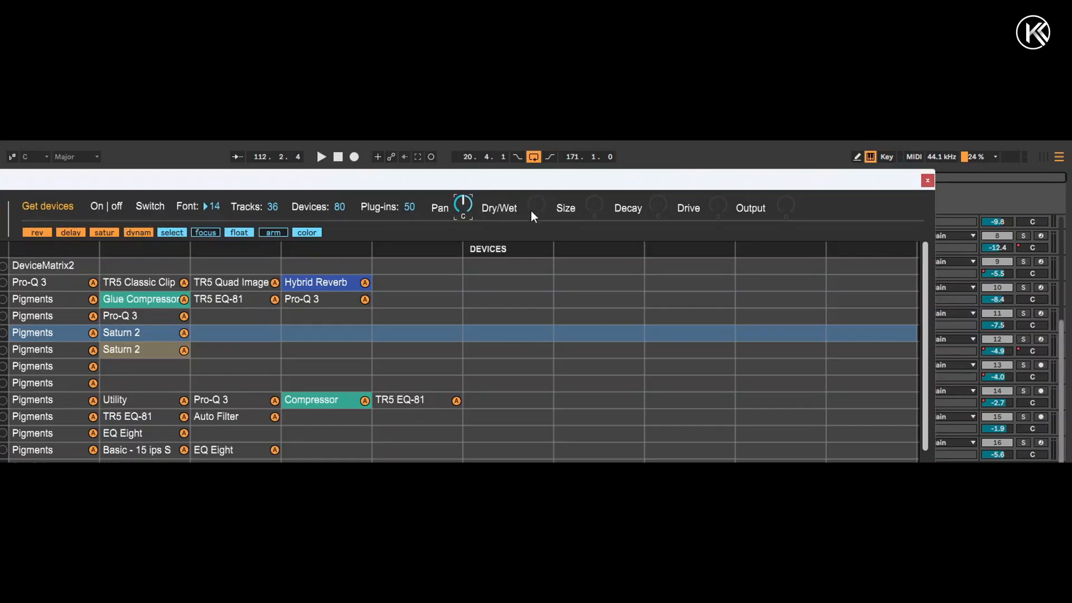
Step: Map the 2 DR - Group Hybrid Reverb to the matrix knobs and return to Live
left_click(316, 282)
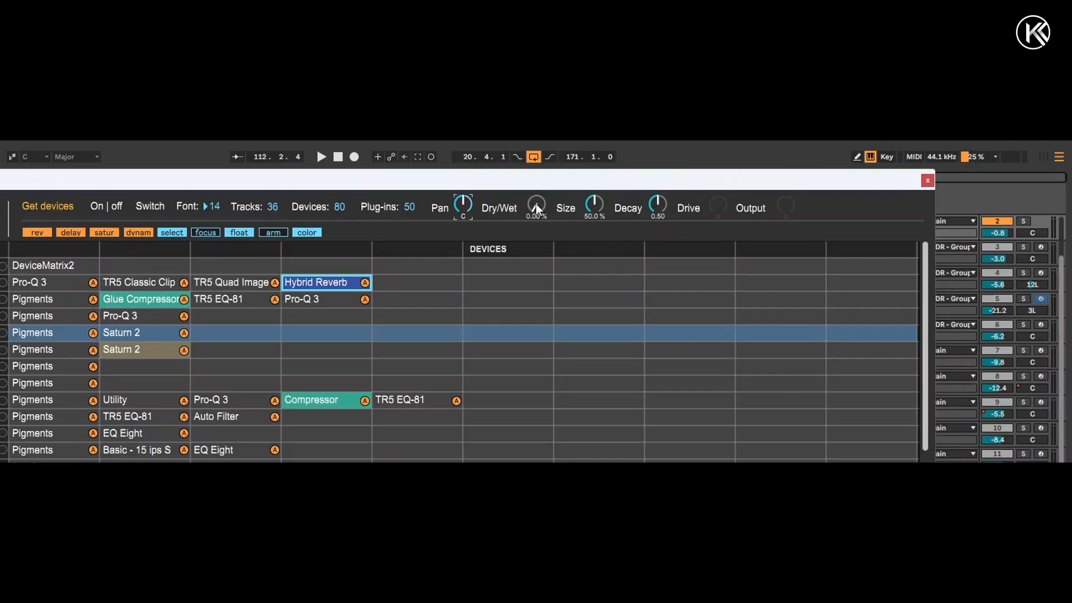
left_click(926, 180)
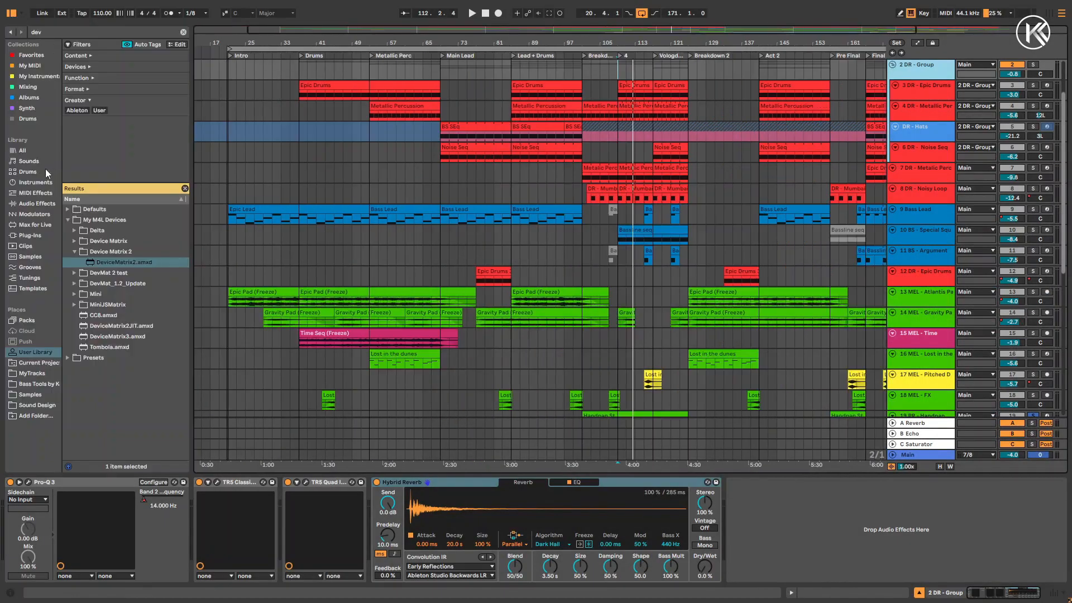
Step: Search the Audio Effects browser for 'roar' to find the Roar effect
left_click(36, 203)
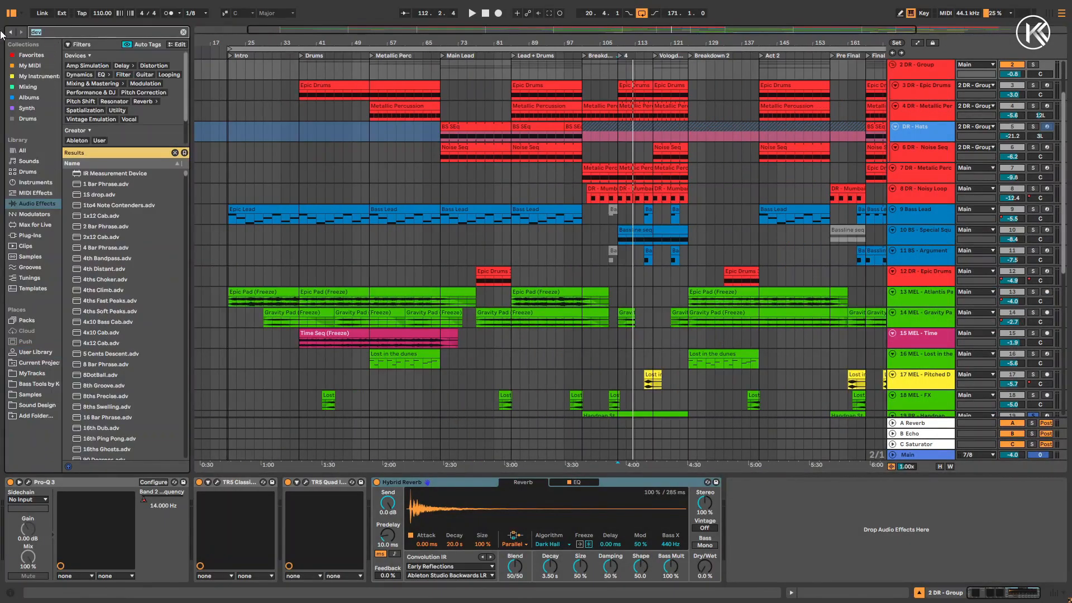
type("roar")
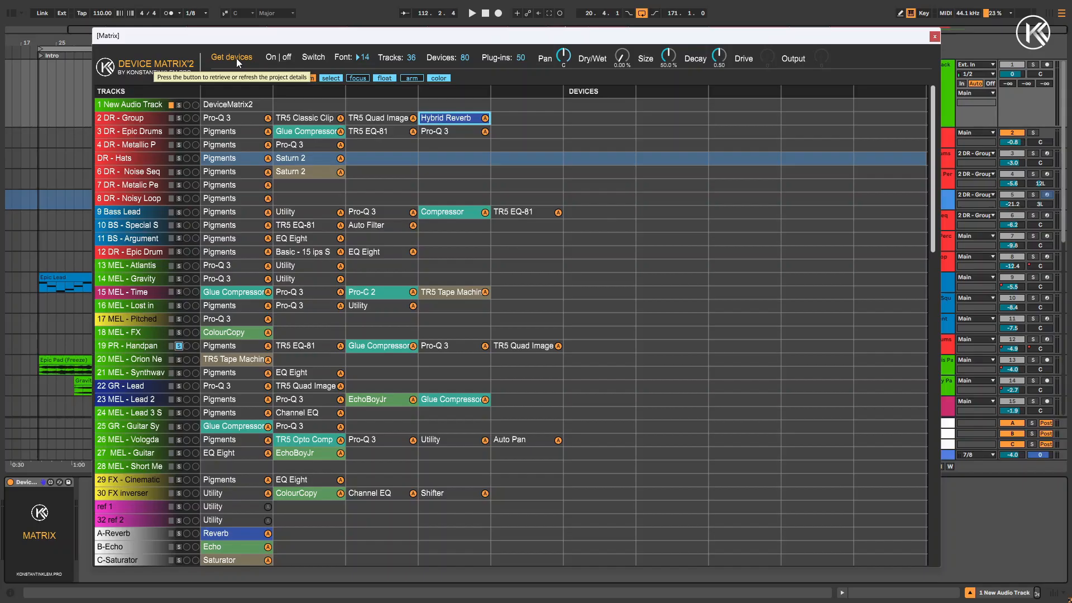
Step: Refresh the matrix, raise Roar's Dry/Wet, Drive and Output, then select the group's Hybrid Reverb
left_click(233, 57)
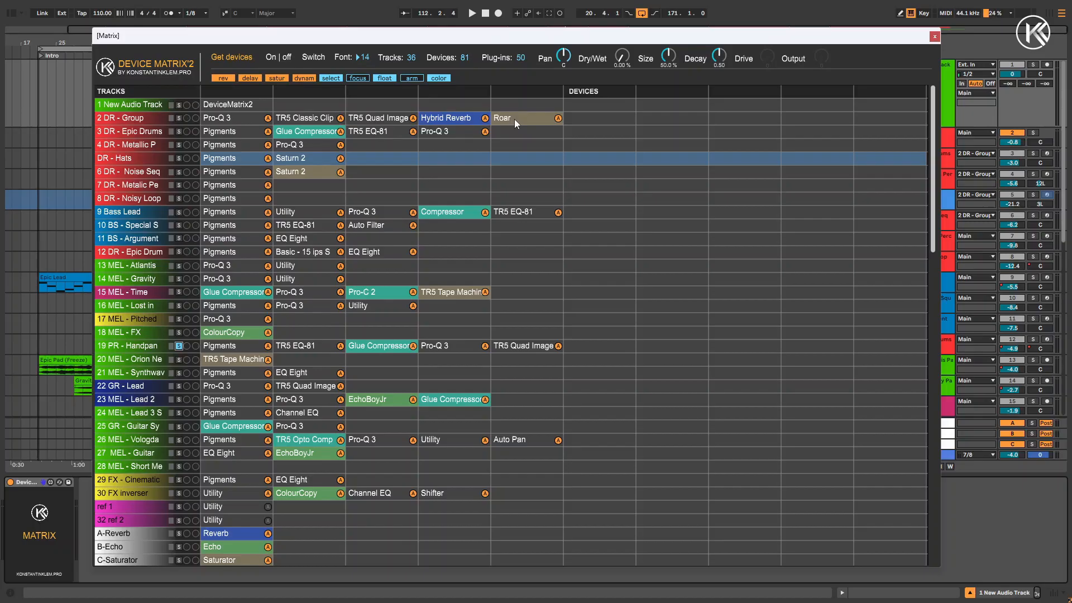
left_click(513, 118)
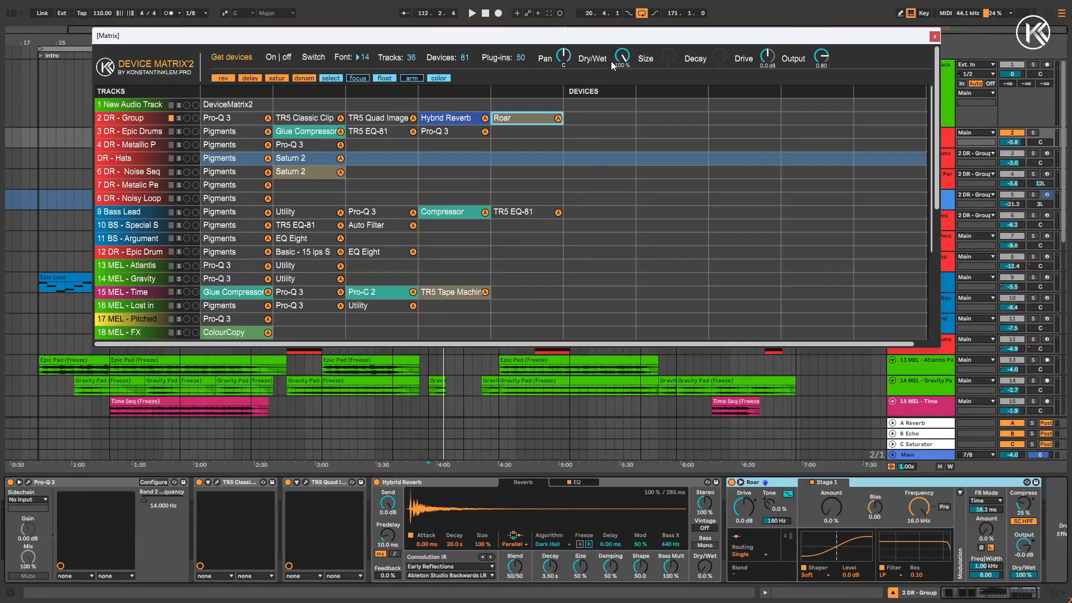
left_click_drag(621, 58, 621, 68)
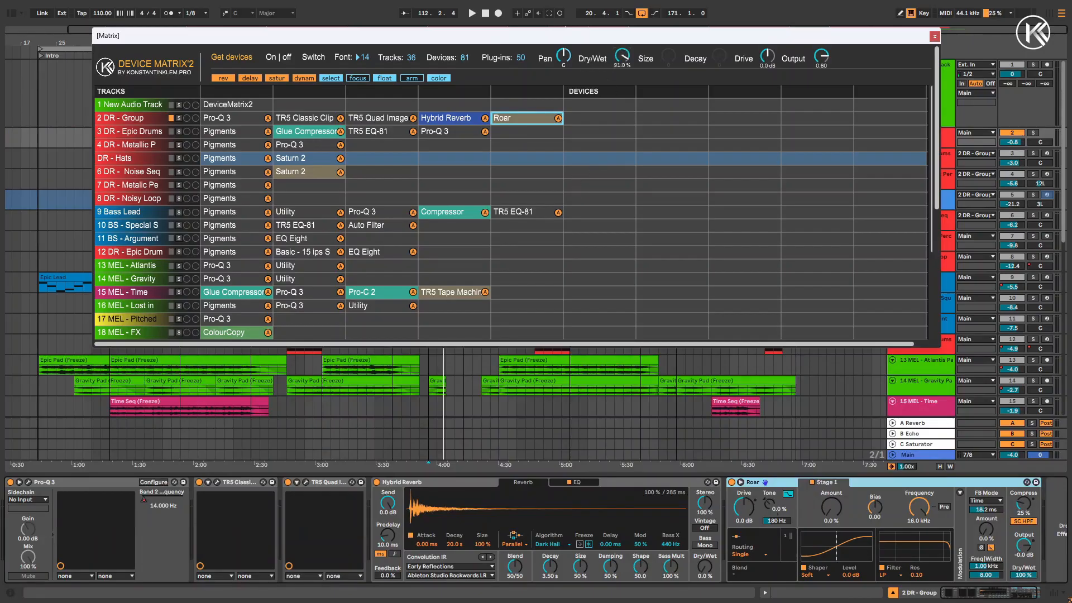
left_click_drag(622, 56, 622, 68)
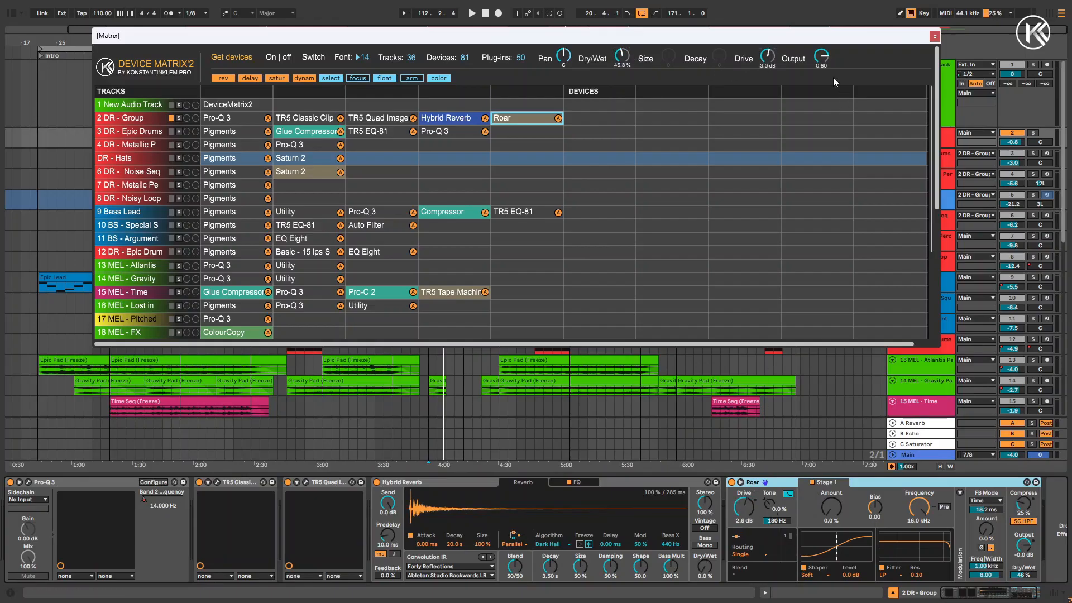
left_click_drag(820, 57, 821, 74)
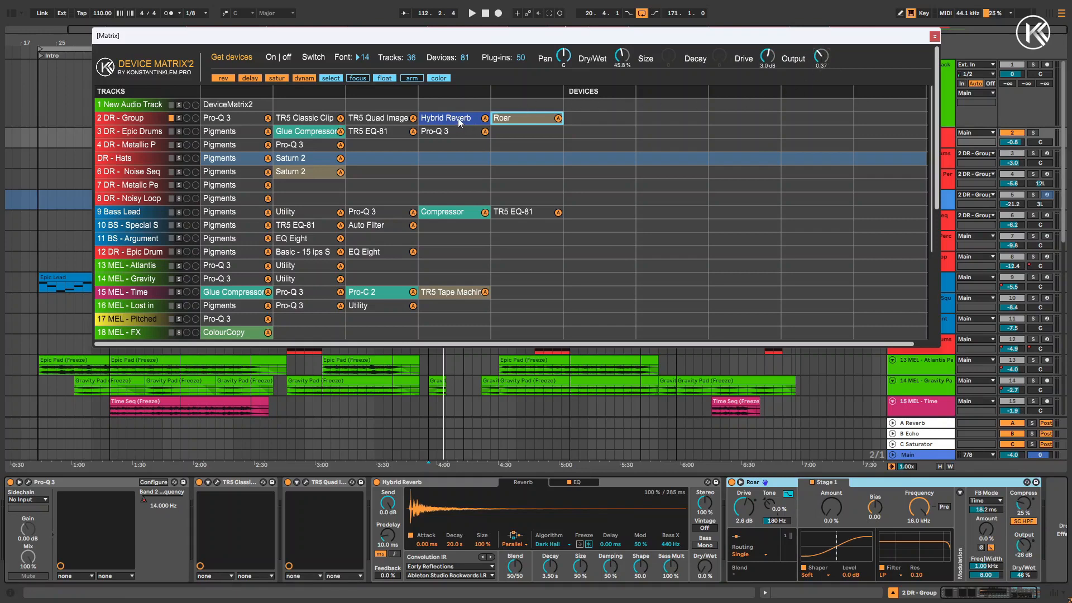
left_click(444, 118)
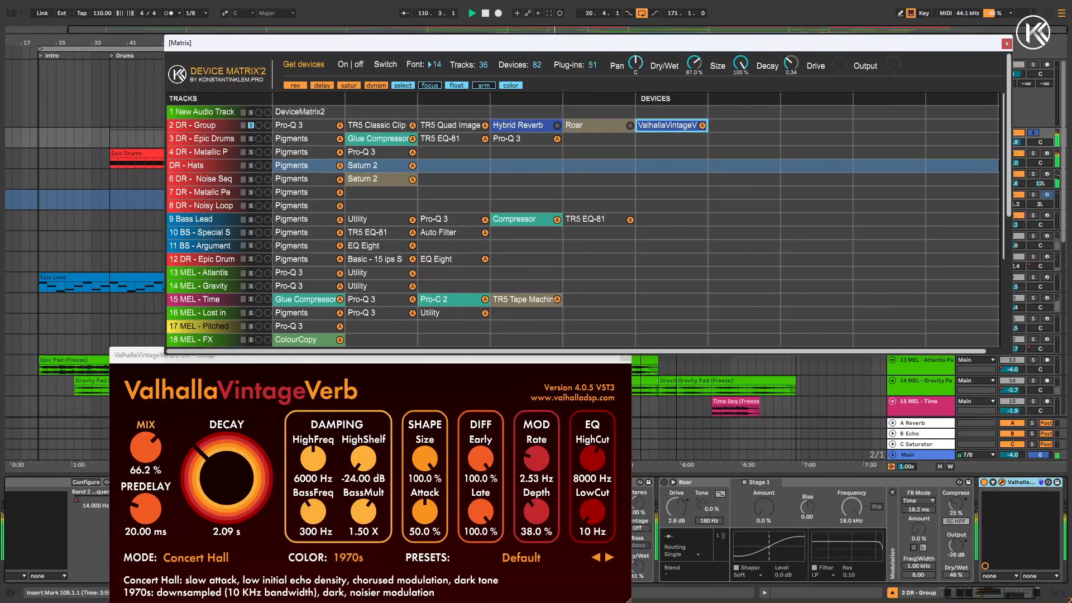
Step: Turn down ValhallaVintageVerb's wet mix, size and decay from the matrix knobs
left_click_drag(146, 447, 145, 479)
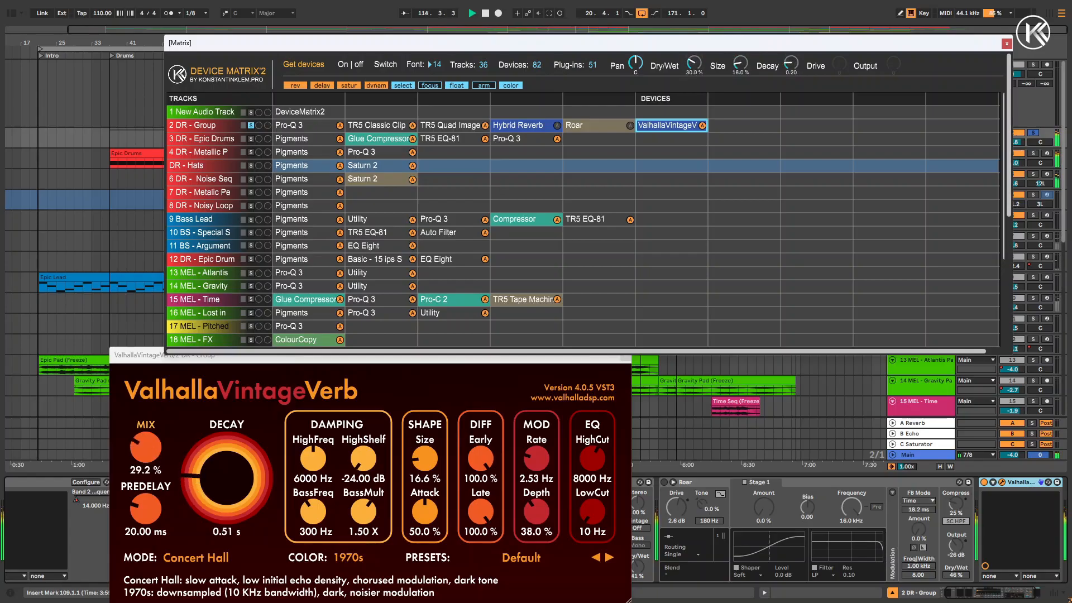
left_click_drag(146, 451, 145, 479)
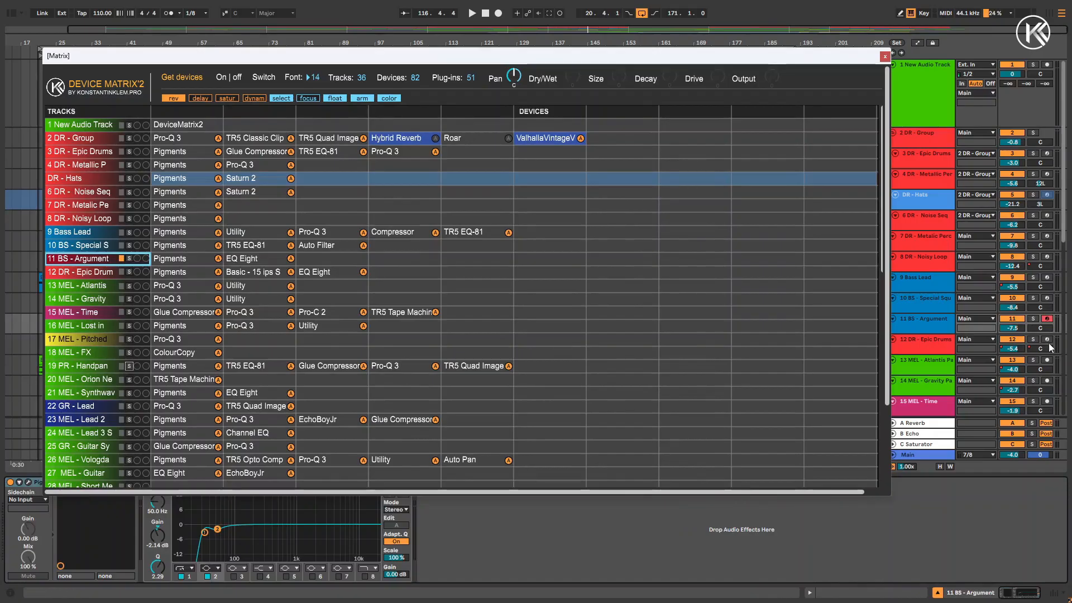
Step: Select 14 MEL - Gravity, 11 BS - Argument, 9 Bass Lead and another track from the TRACKS column
left_click(67, 299)
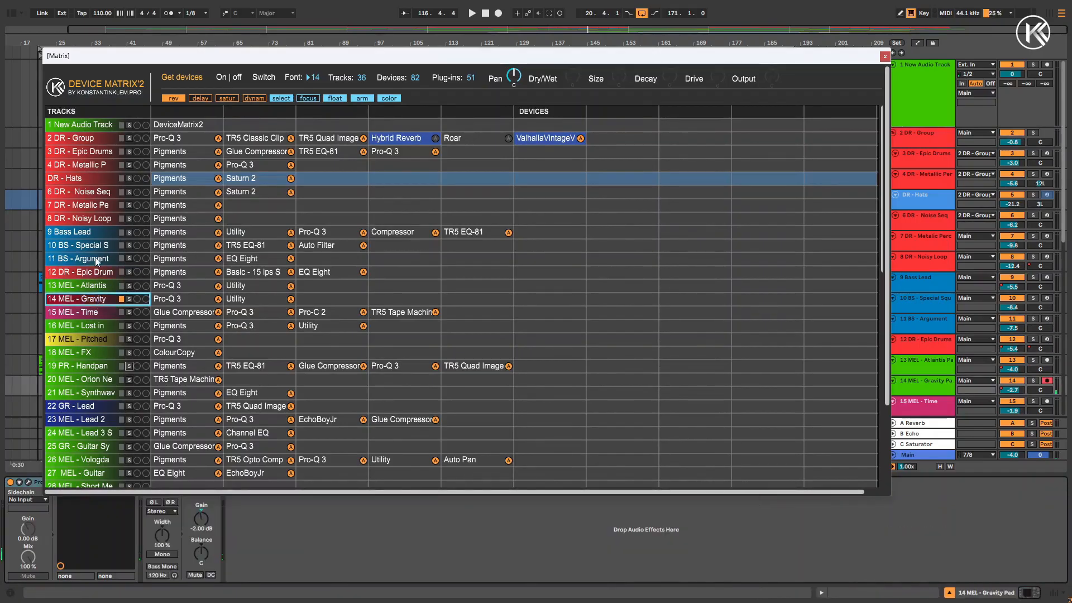
left_click(80, 259)
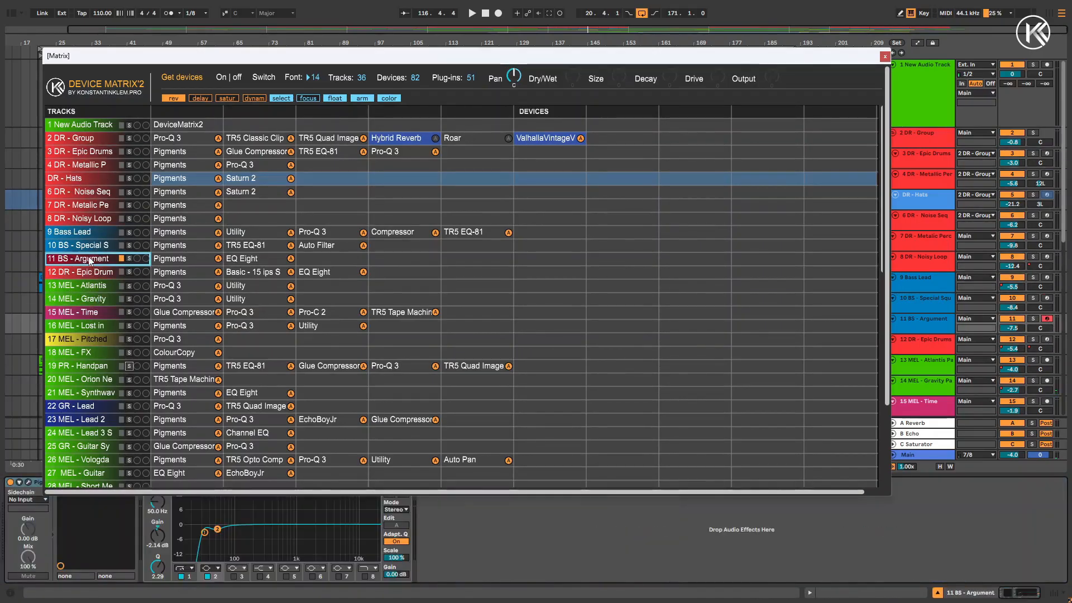
left_click(69, 232)
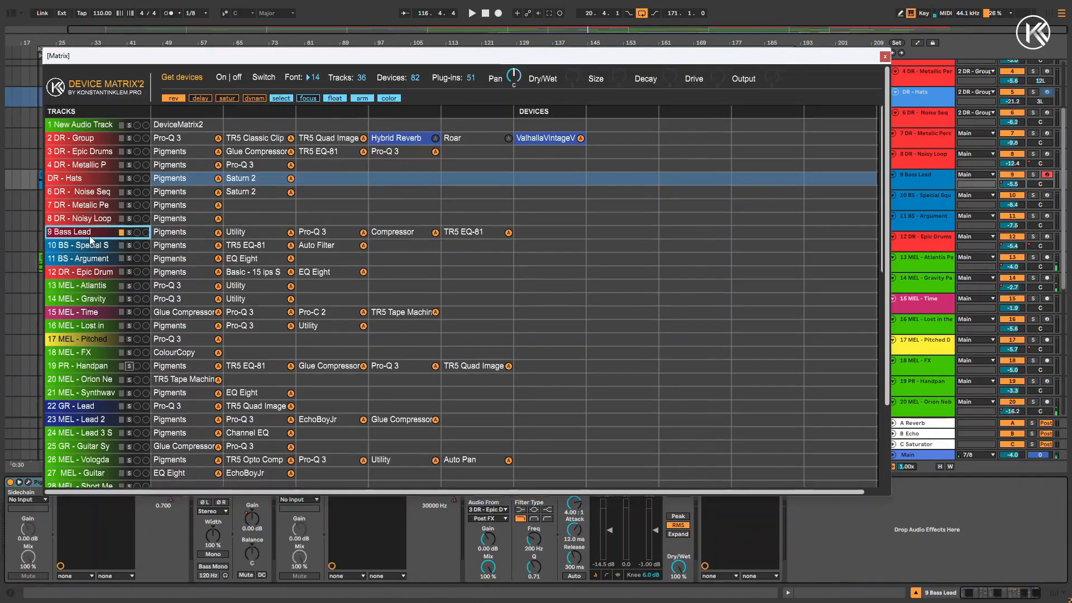
left_click(78, 245)
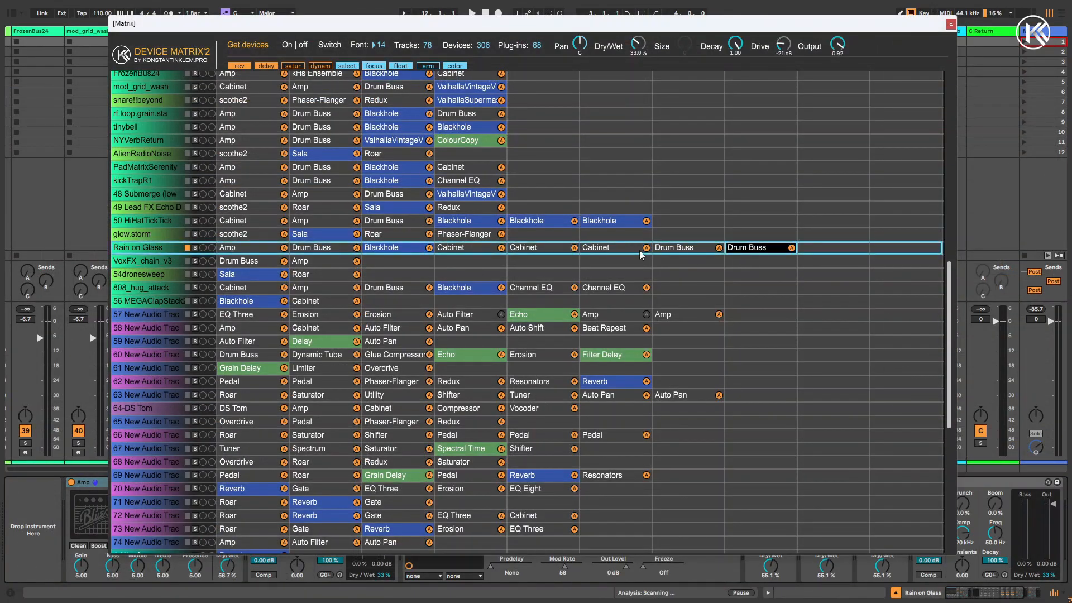
Step: Pick device cells such as Drum Buss and Delay in the larger project's matrix for editing
left_click(518, 315)
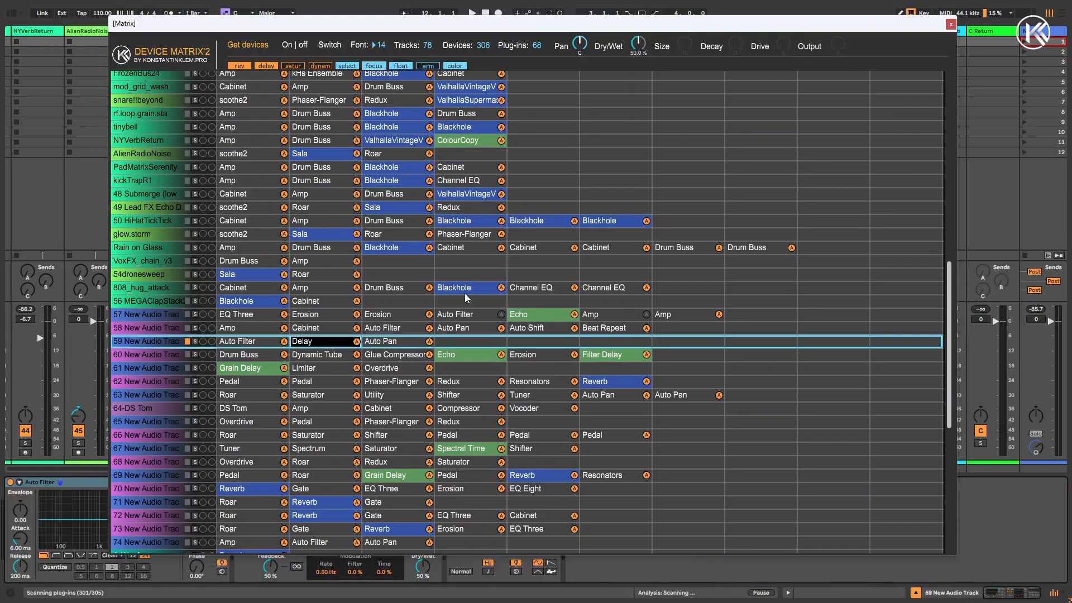
left_click(609, 355)
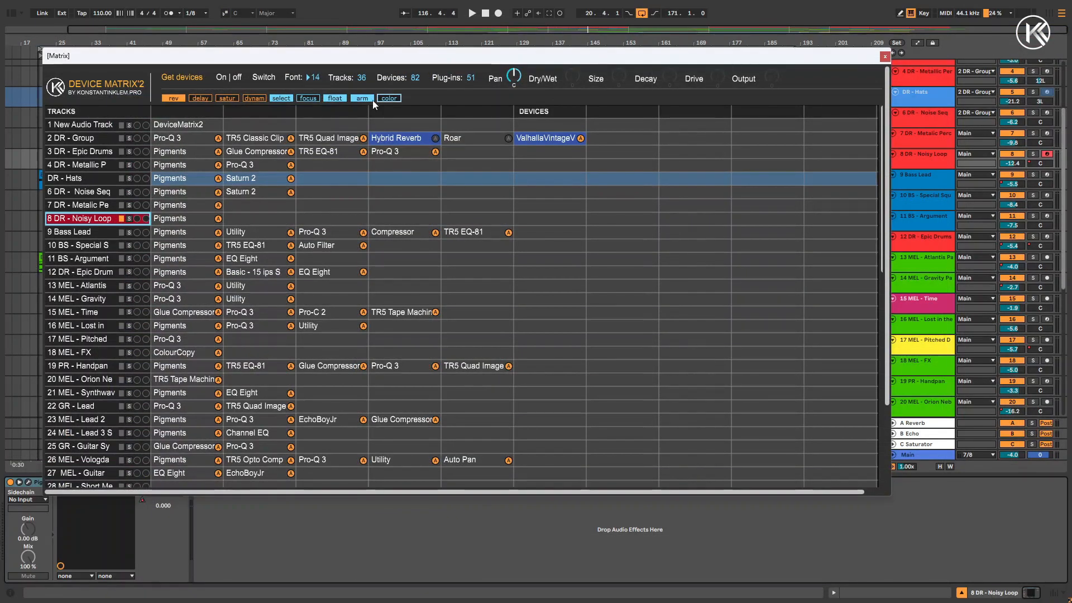
Step: Restore the project colours on the track names via the colour button
left_click(388, 98)
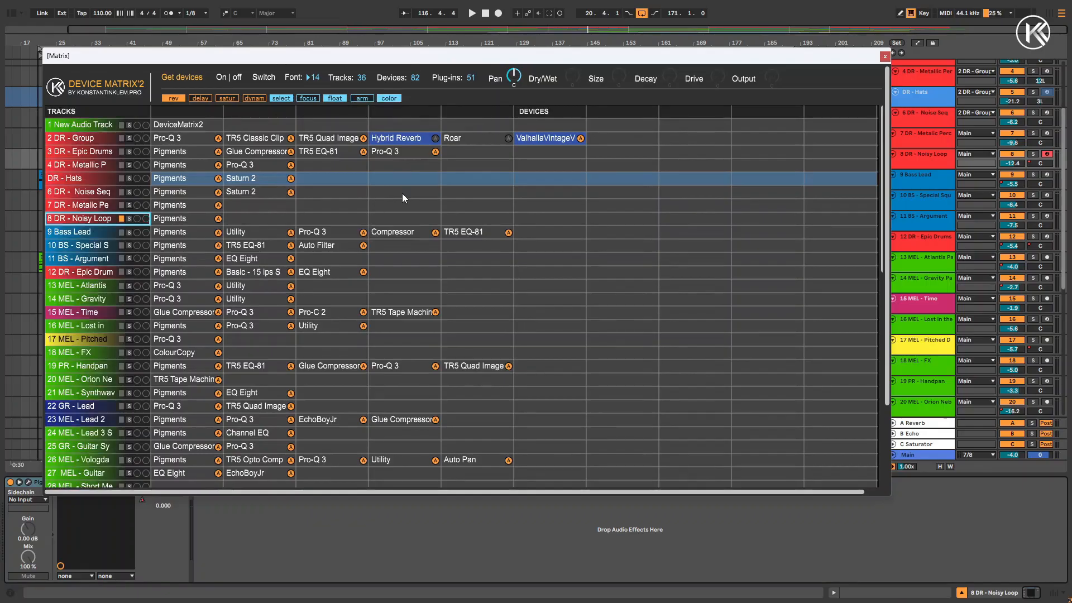